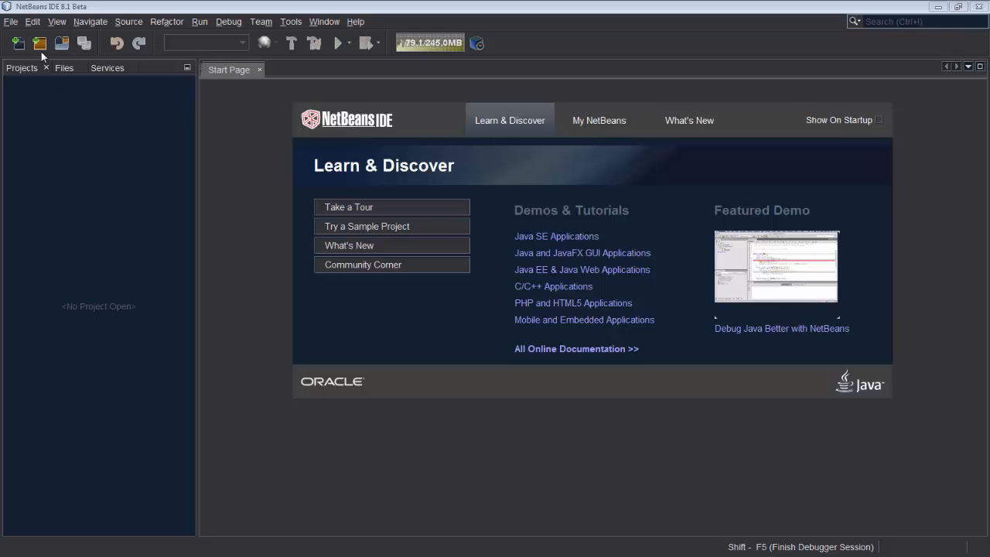
Start a new Node.js Application project and name it MyWebServer
left_click(19, 44)
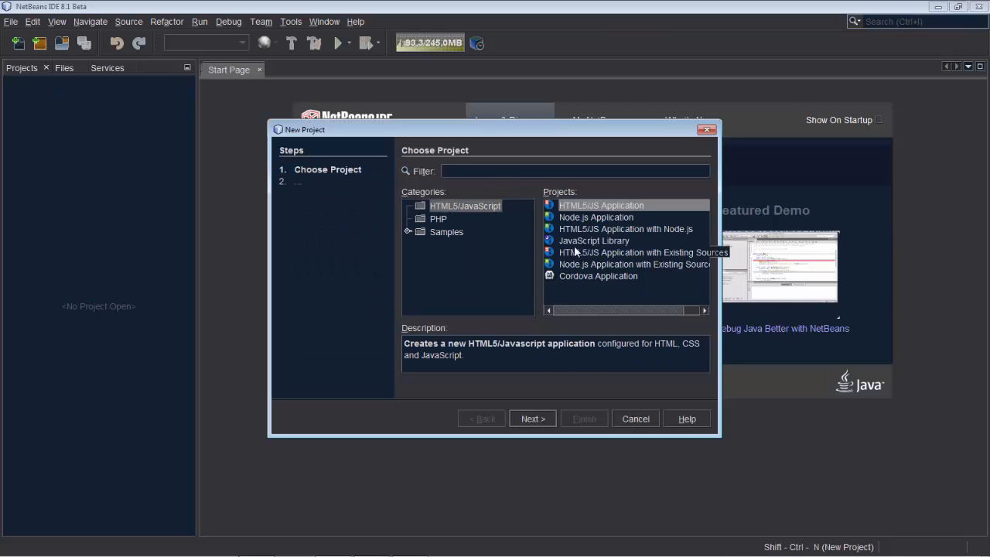
left_click(595, 217)
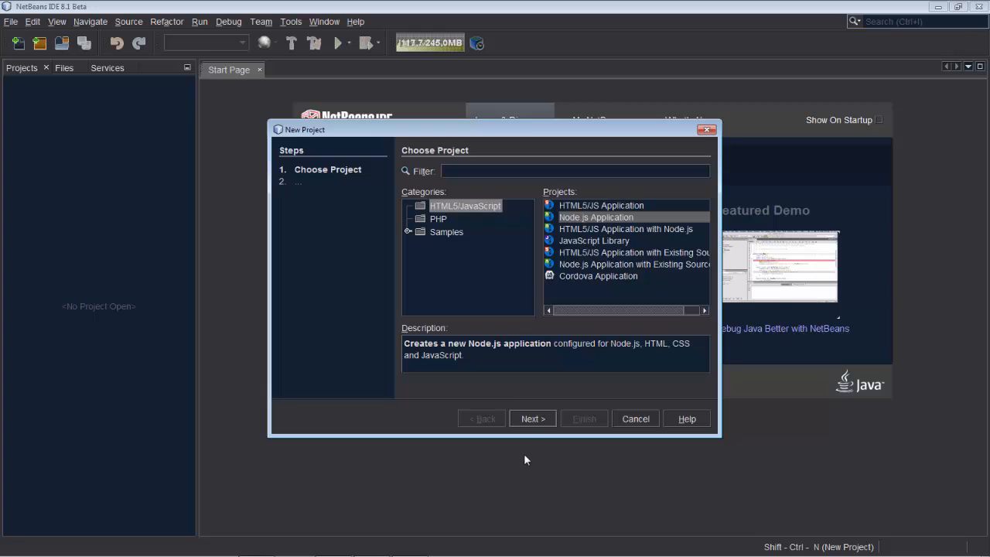
left_click(532, 417)
type("MyWeb")
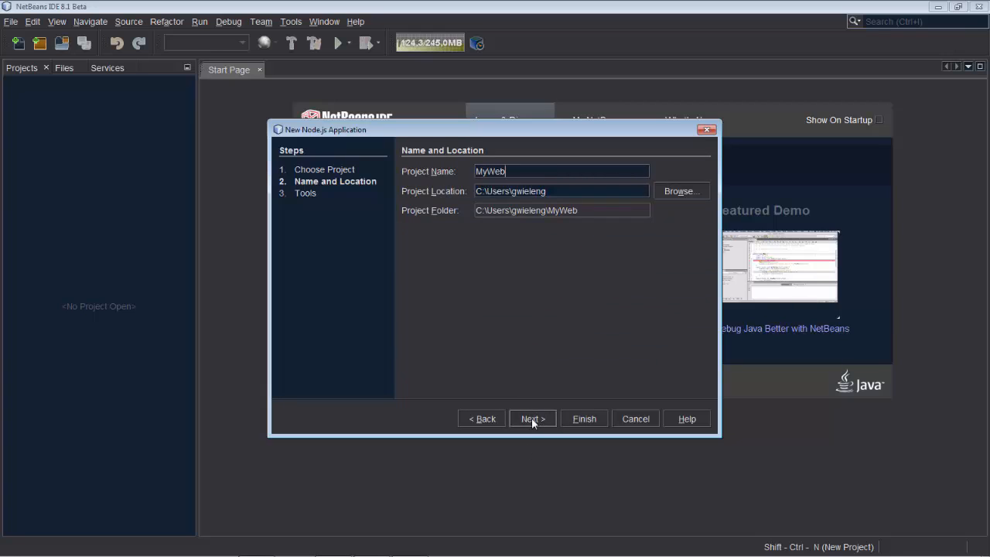
type("Server")
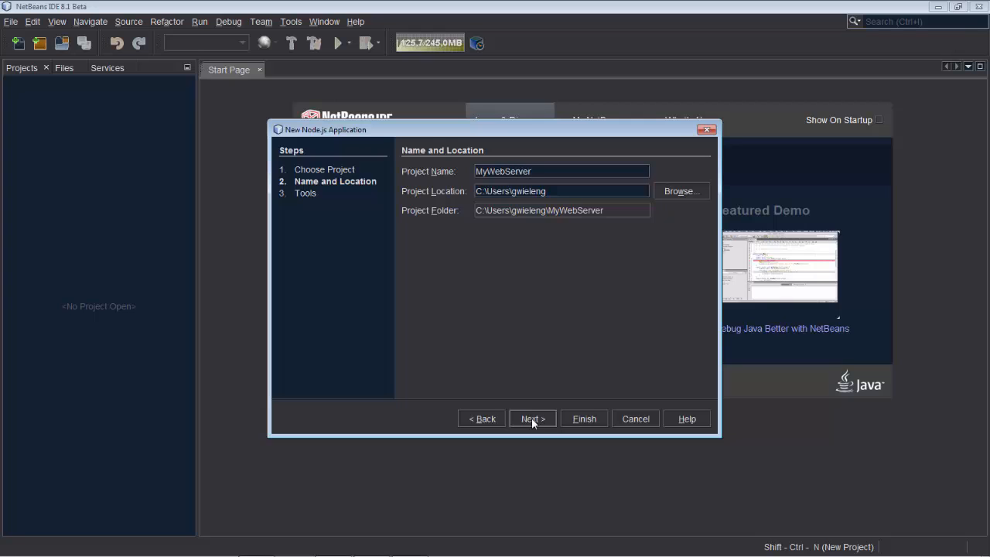
Skip creating package.json and finish creating the MyWebServer project
left_click(532, 418)
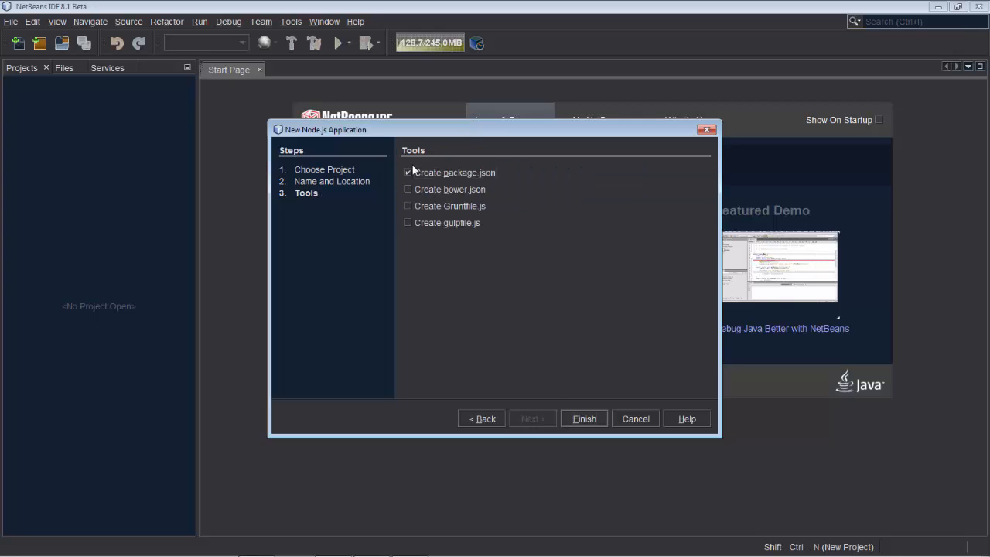
left_click(408, 173)
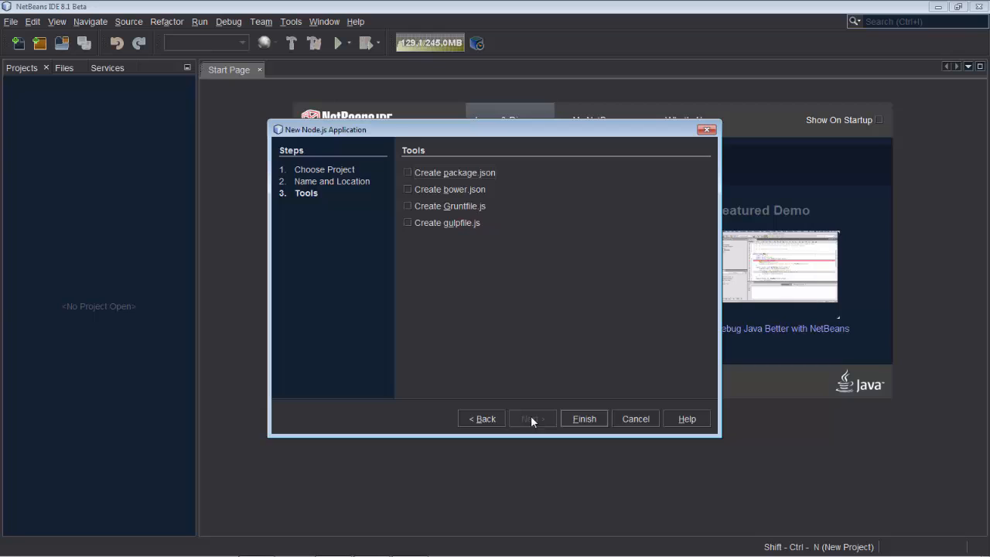
mouse_move(575, 409)
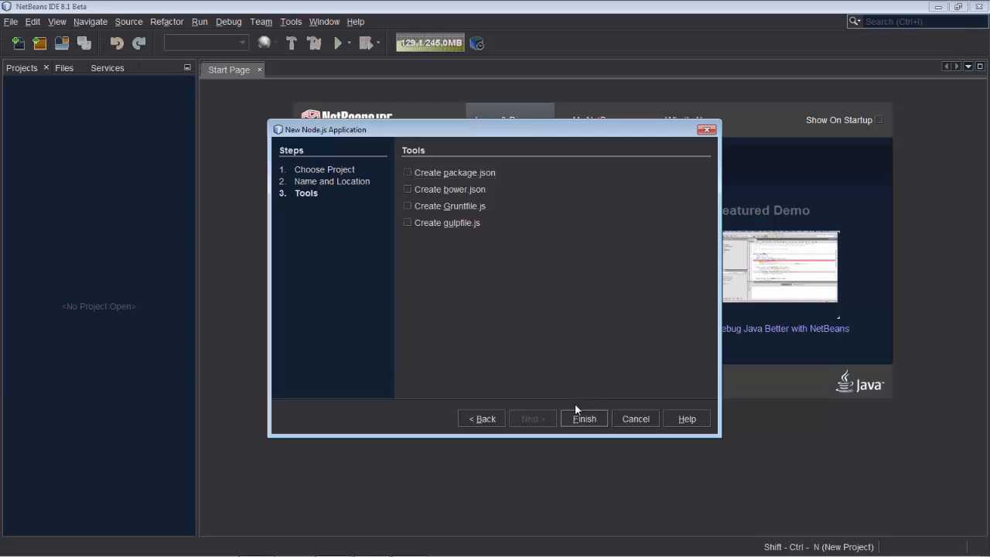
left_click(585, 418)
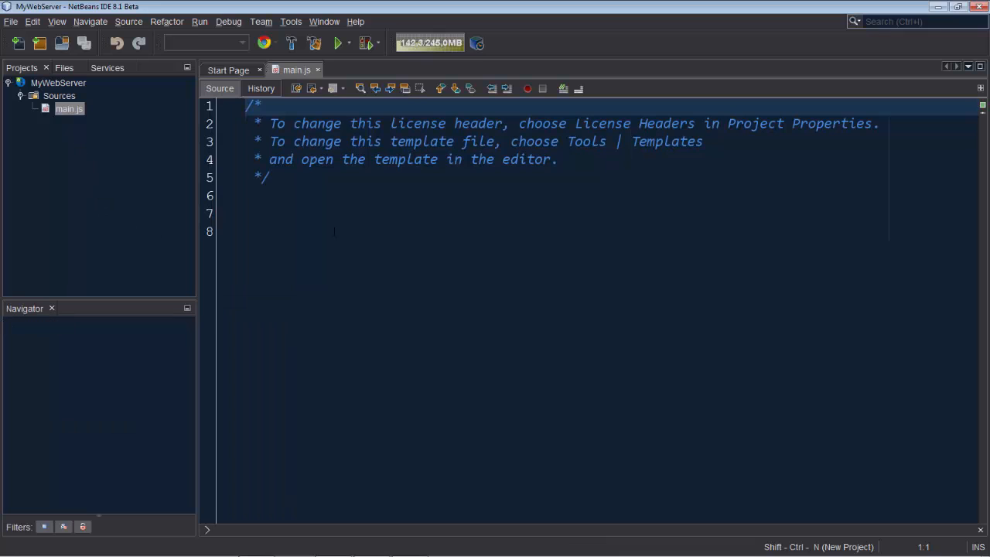
Clear the main.js template and write var http = require('http'); as the first line
key("ctrl+a")
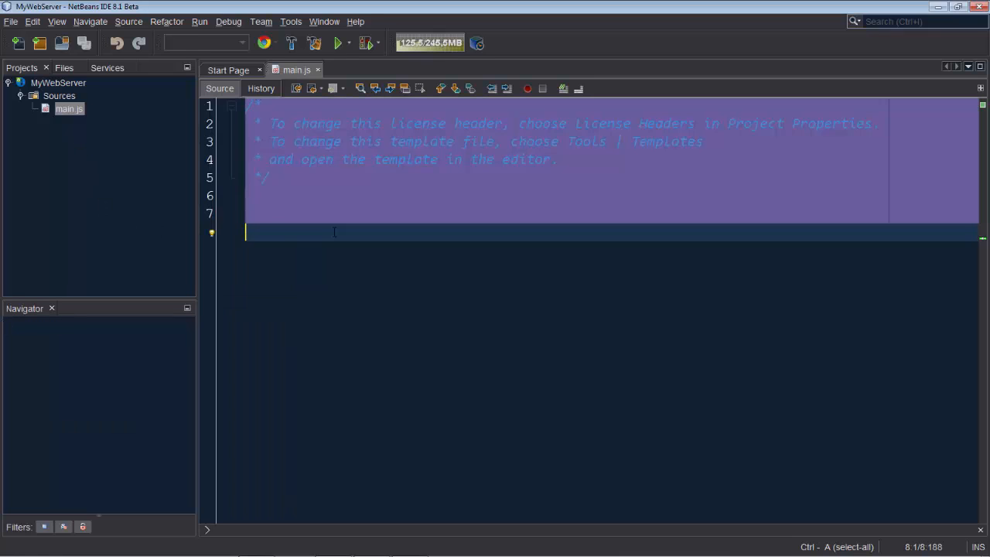
key("Delete")
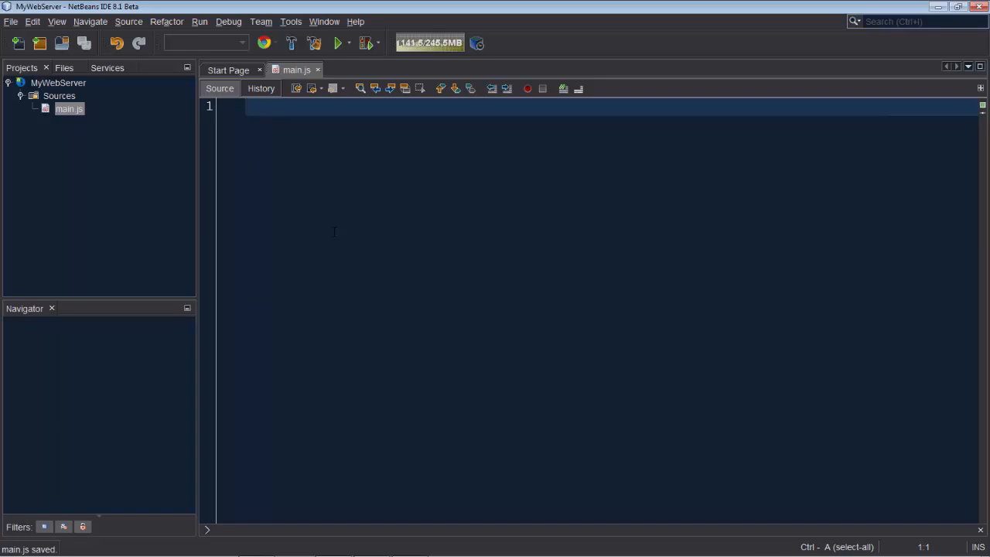
type("var htt = value;")
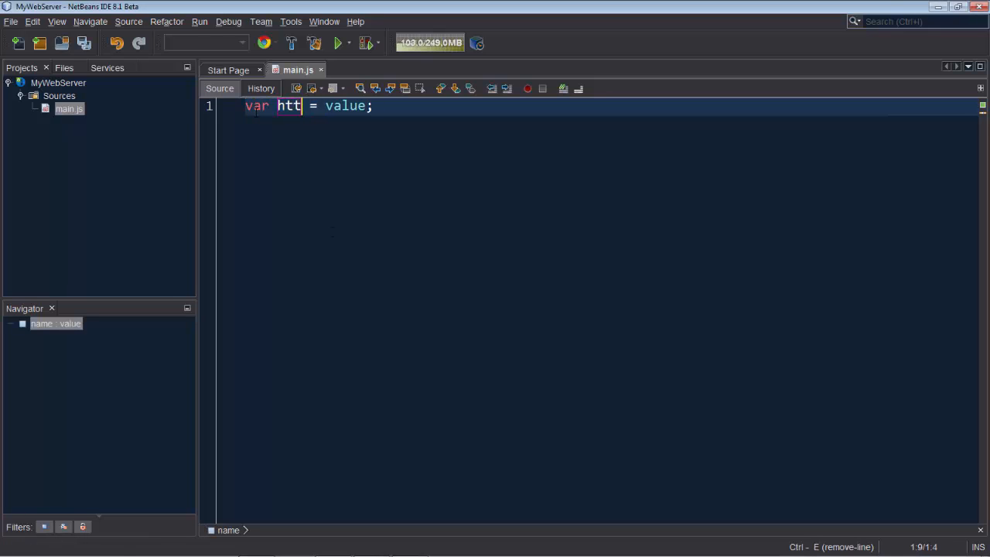
type("p")
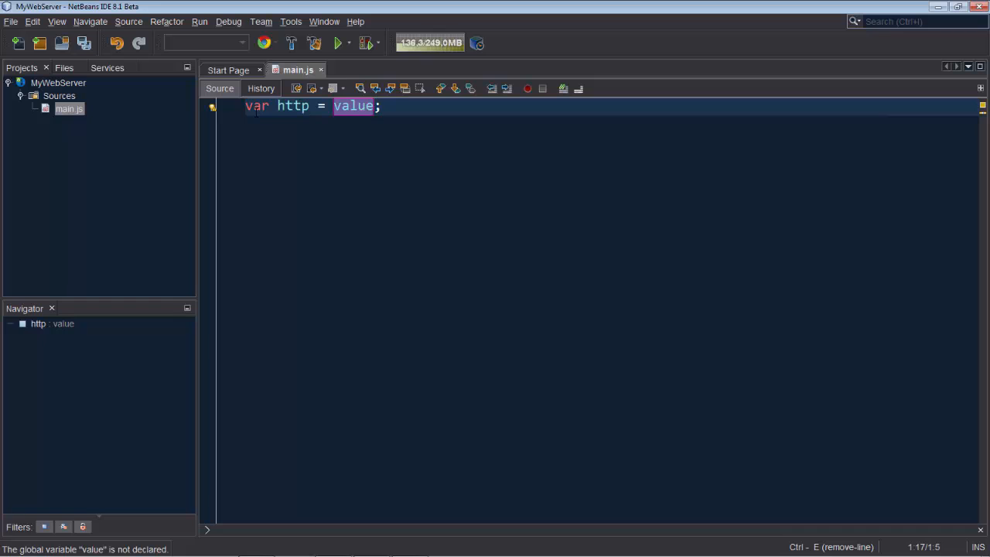
type("require")
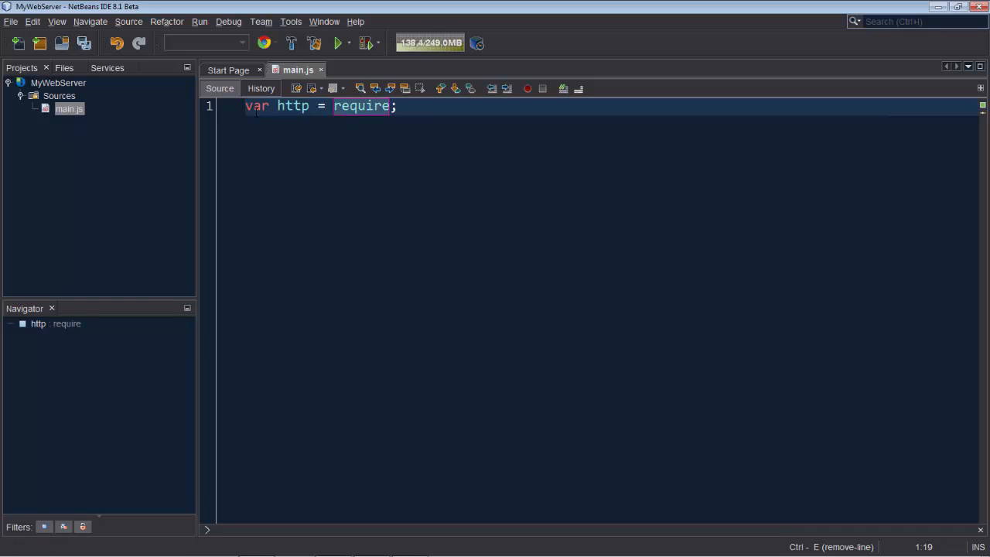
type("('http')")
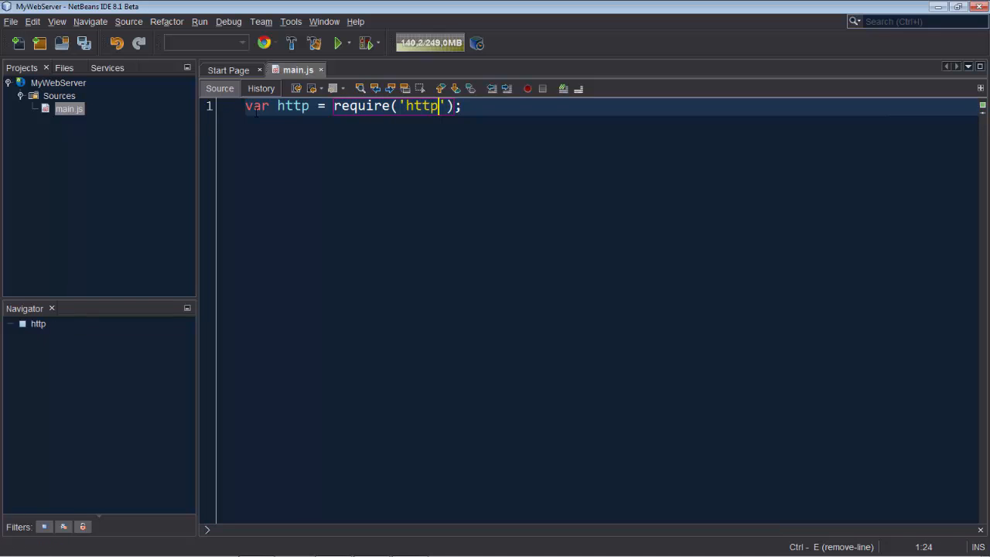
key("Return")
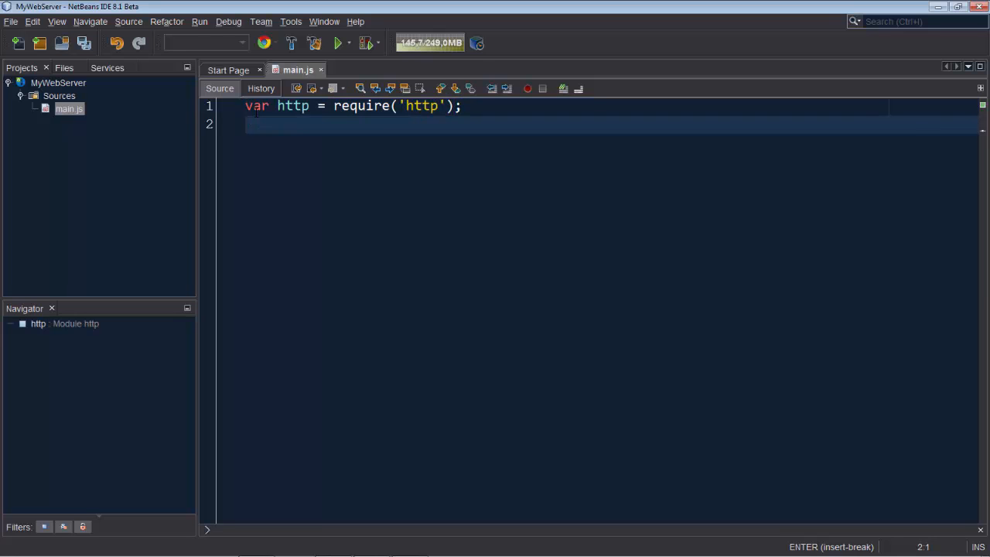
Add http.createServer with a callback taking req and res parameters
type("htt")
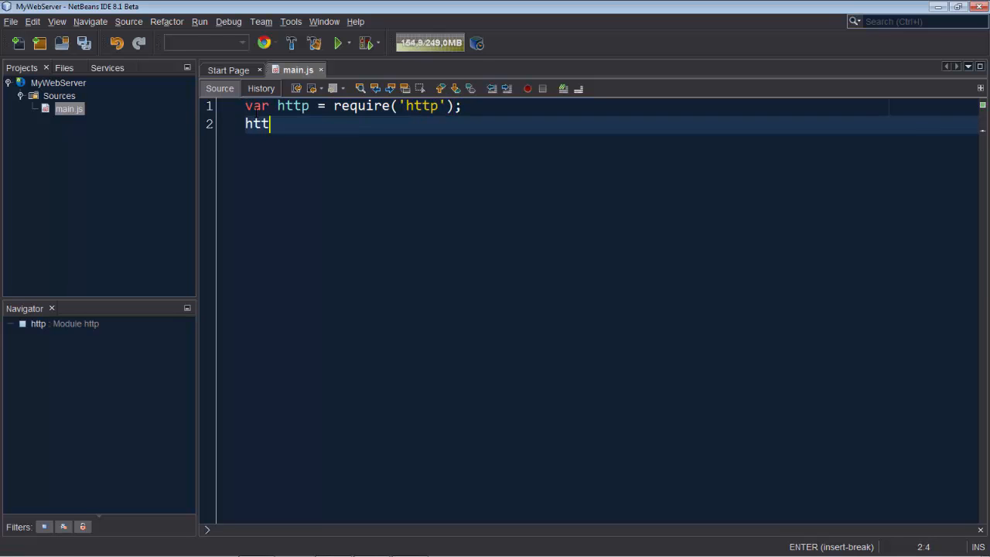
type(".c")
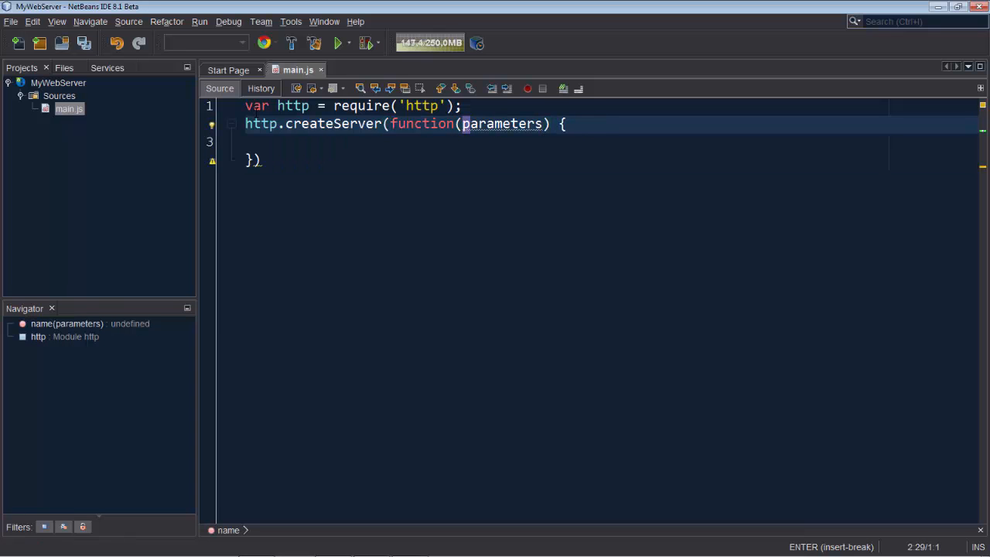
type("req")
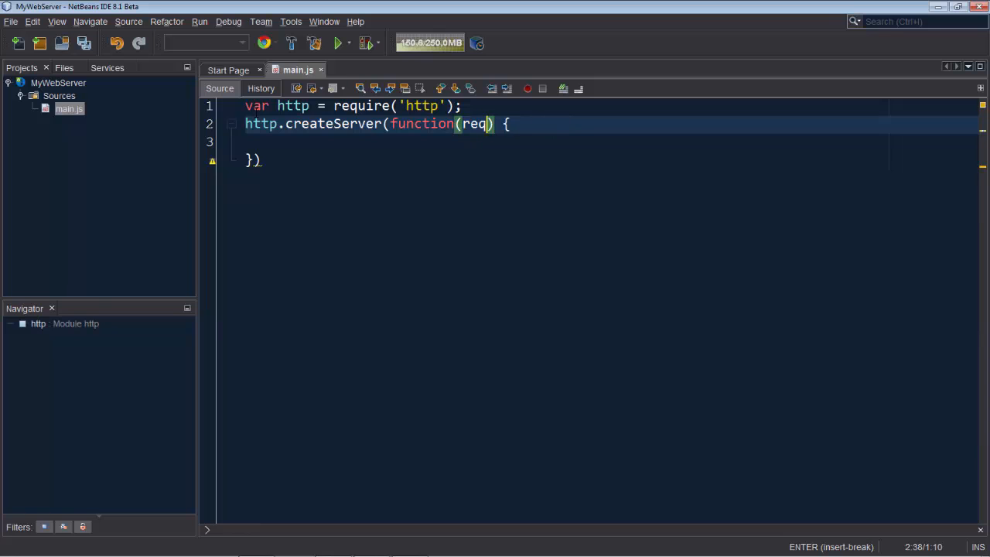
type(", res")
left_click(611, 159)
type(".")
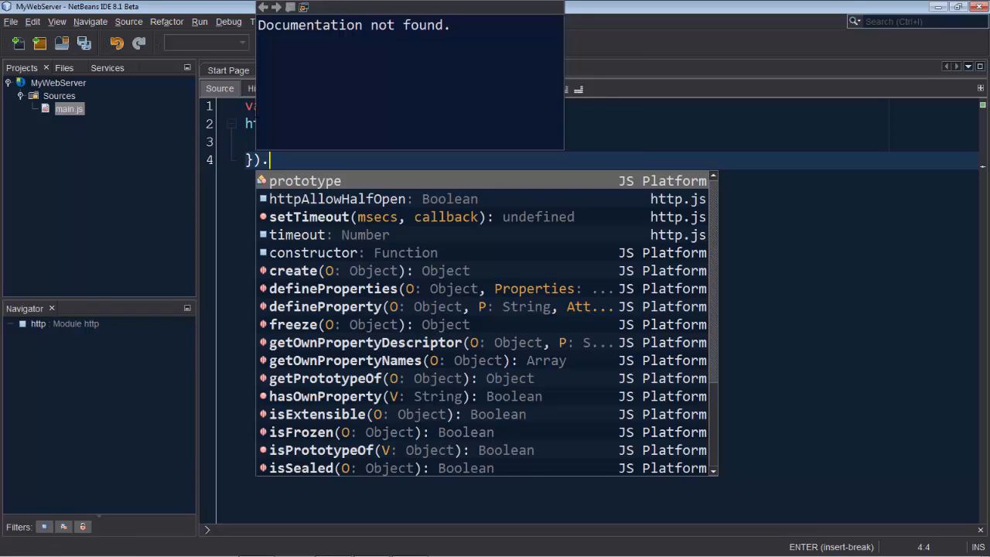
Chain .listen(1337, '127.0.0.1') onto the createServer call
type("listen")
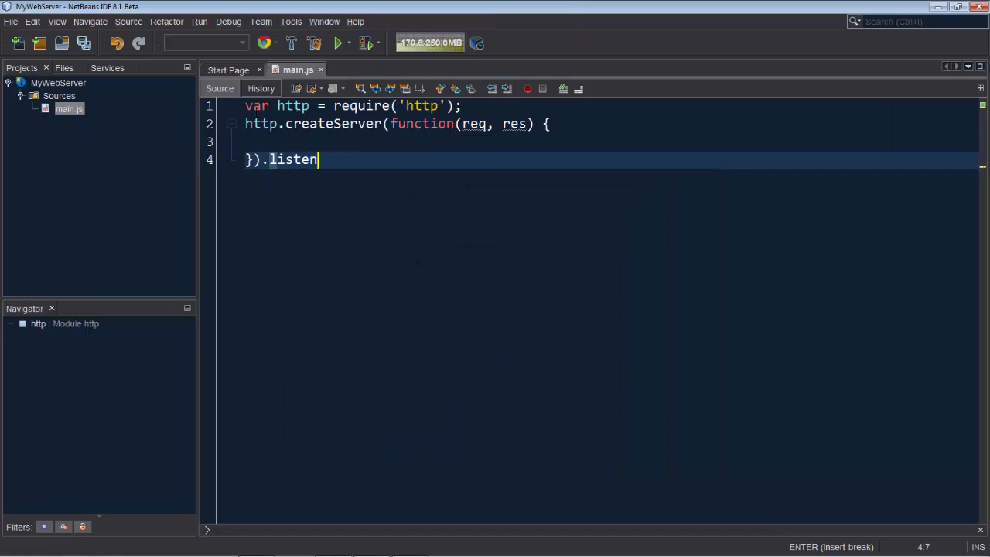
type("(1337)")
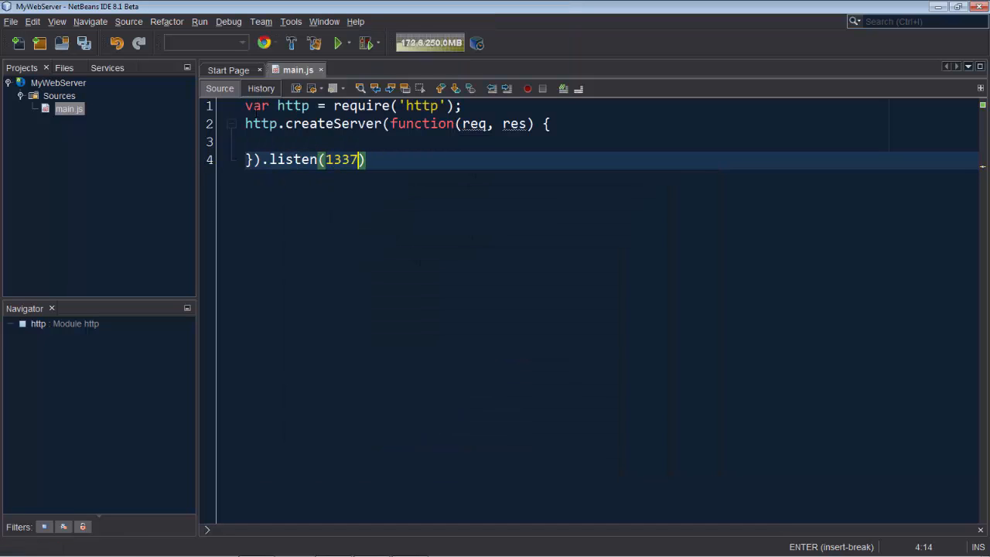
type(", ''")
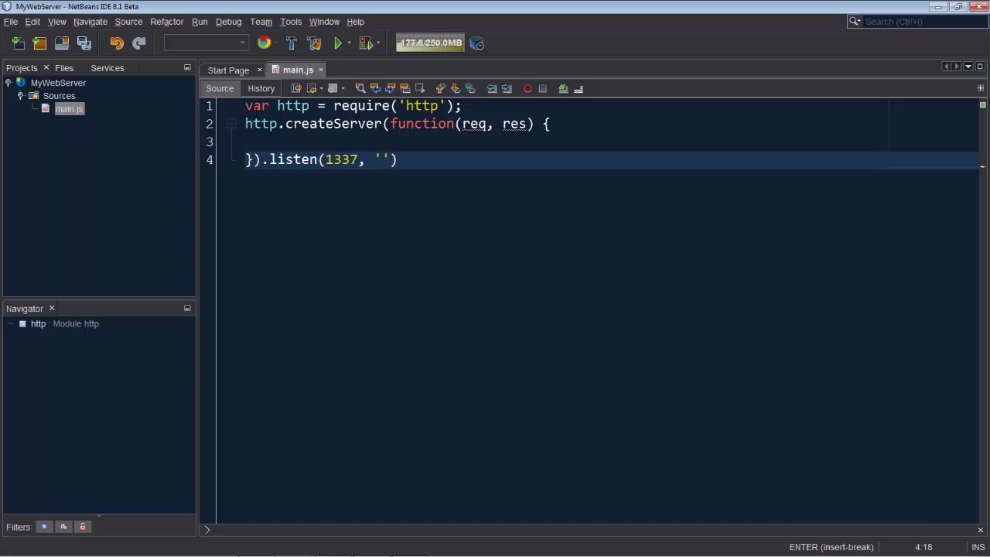
type("127.0")
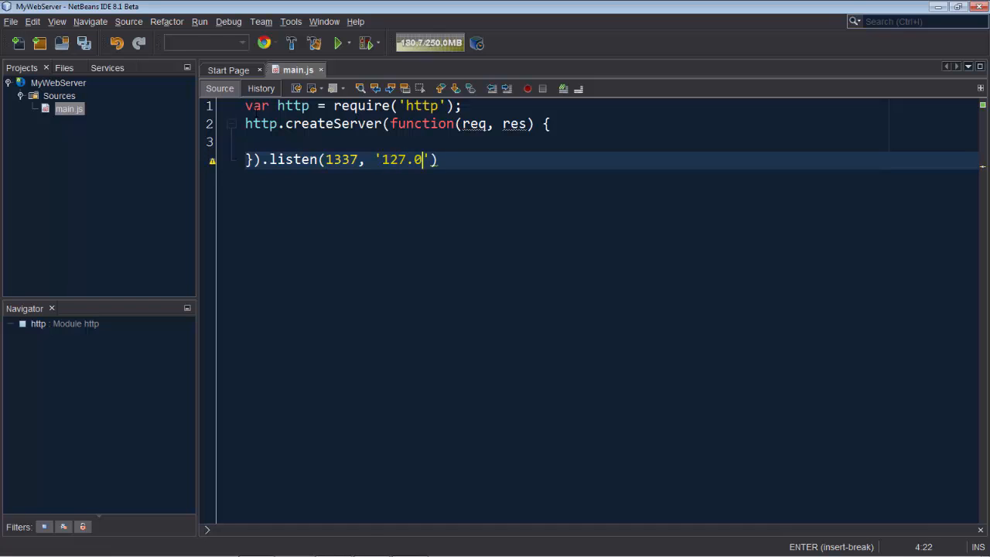
type(".0.1")
type("console.log(")
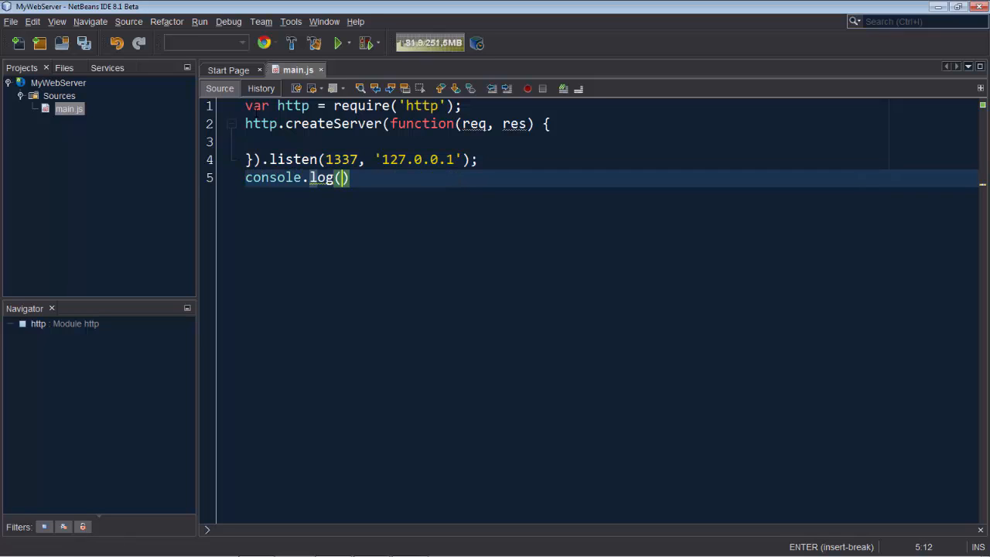
type("'listening to")
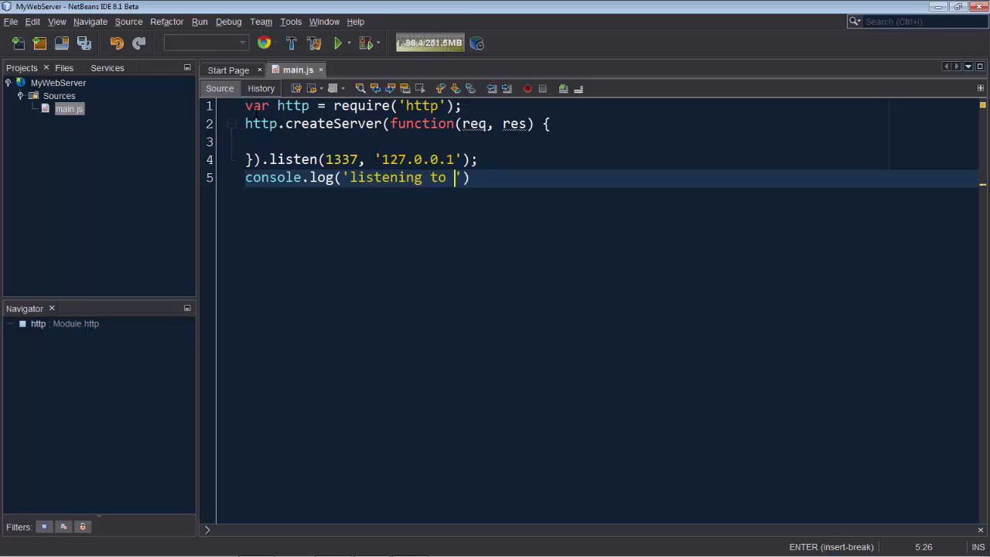
type("http:")
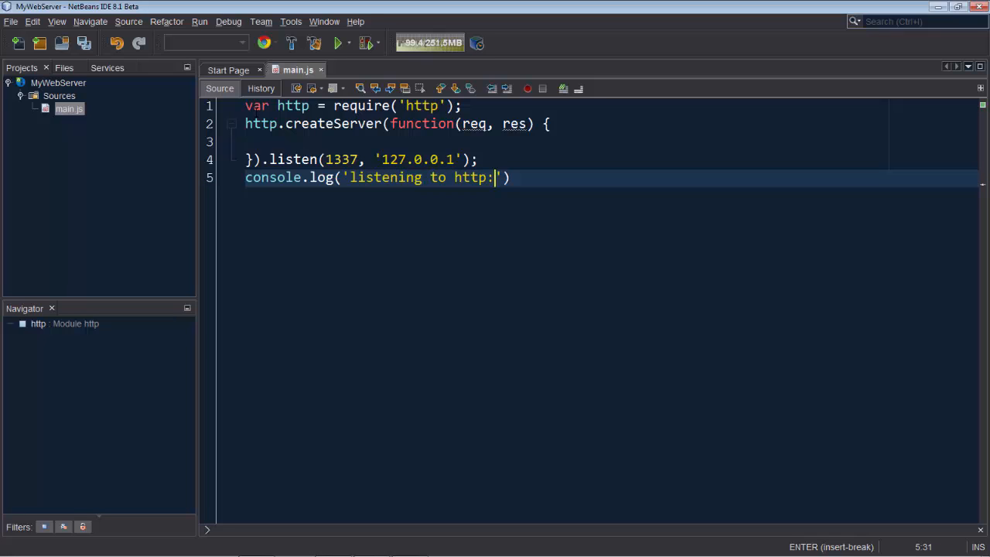
type("//127.")
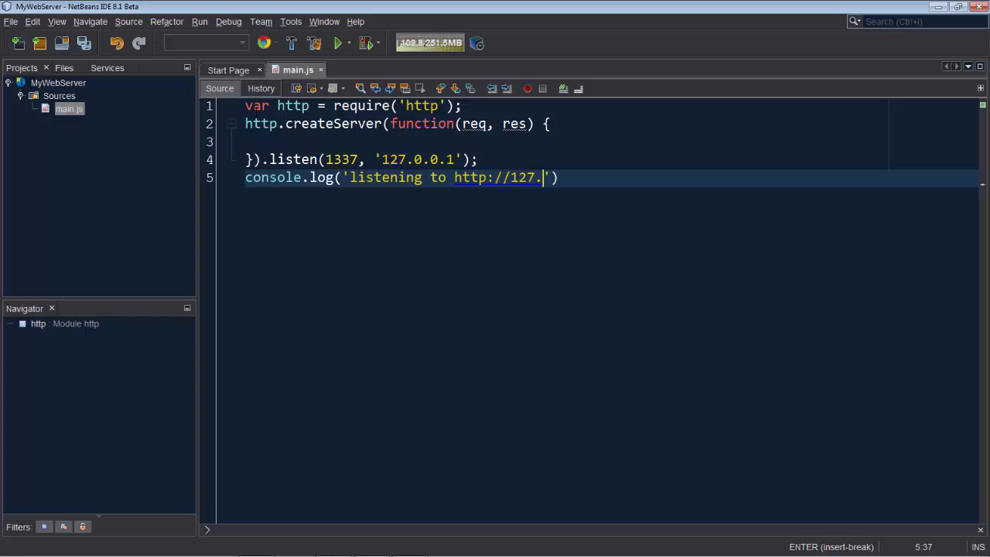
type("0..")
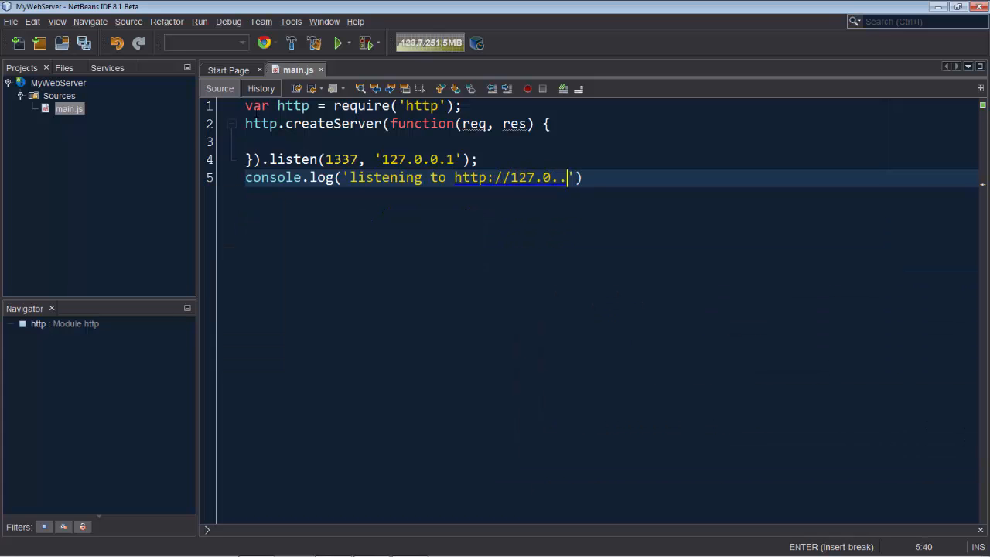
type("0.1")
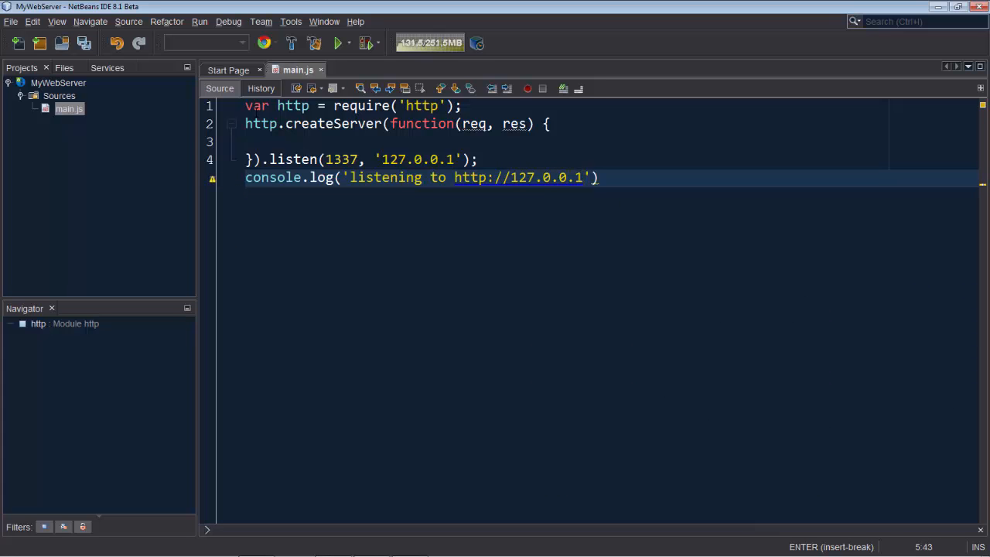
type(":1337")
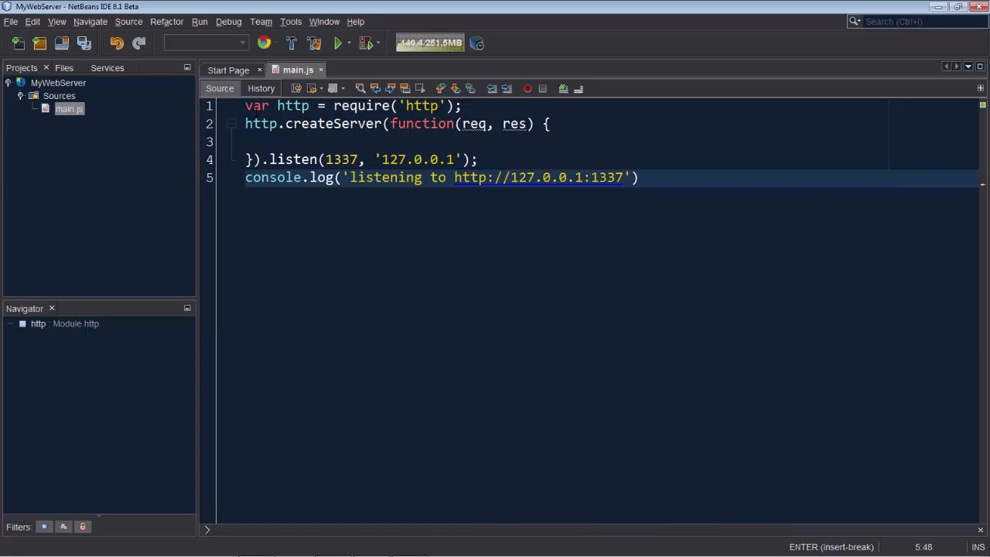
type(";")
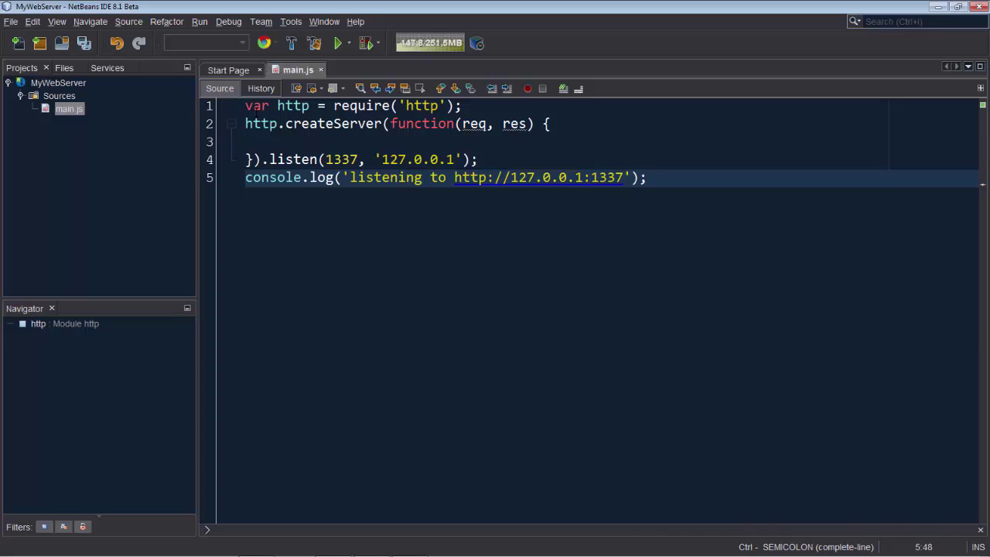
type("res.")
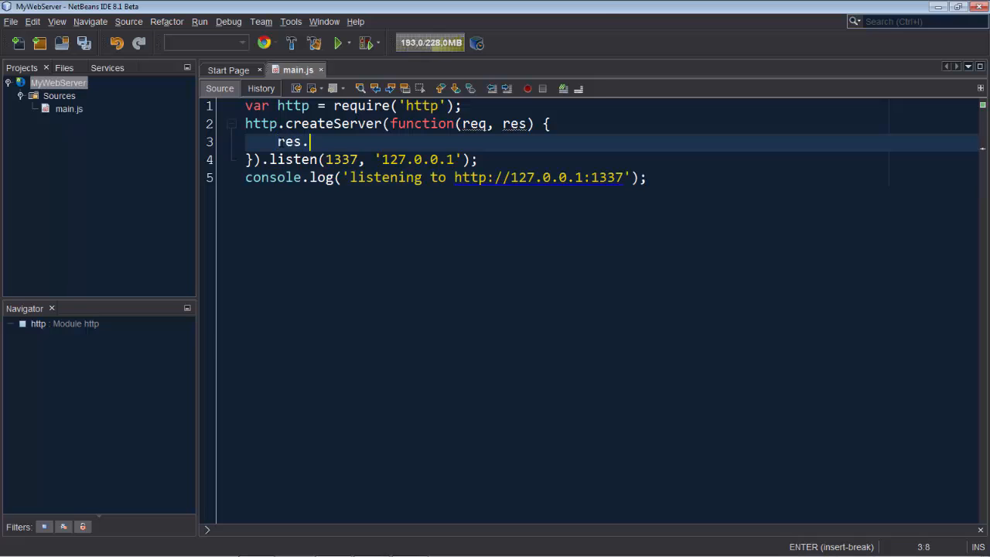
Write res.writeHead(200, {'Content-Type':'text/plain'}); in the callback
type("writeHead(200,")
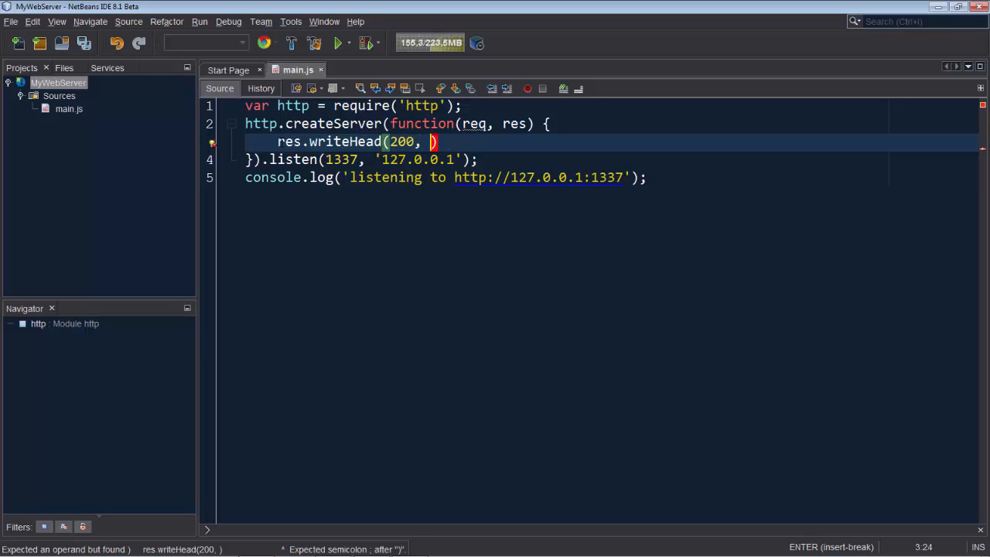
type("{")
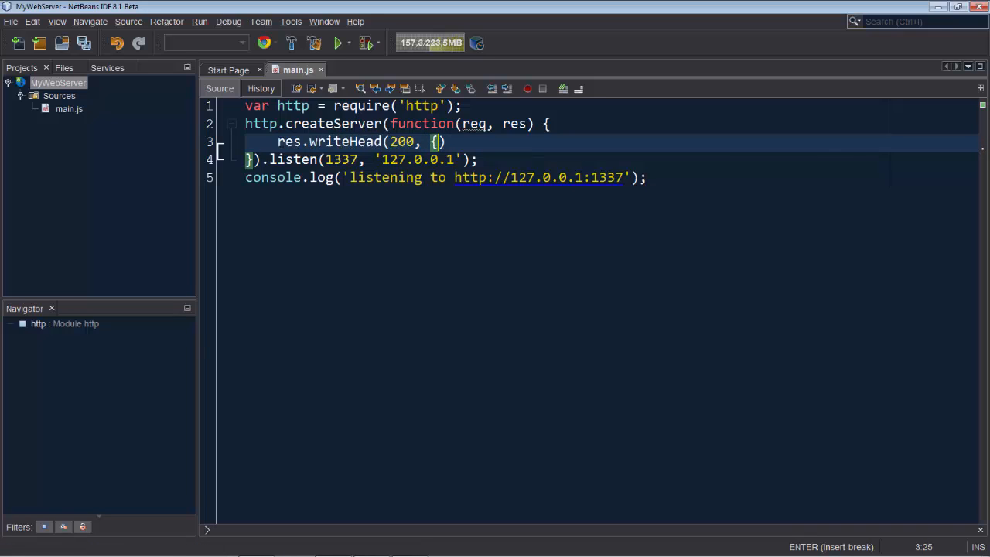
type("'':''")
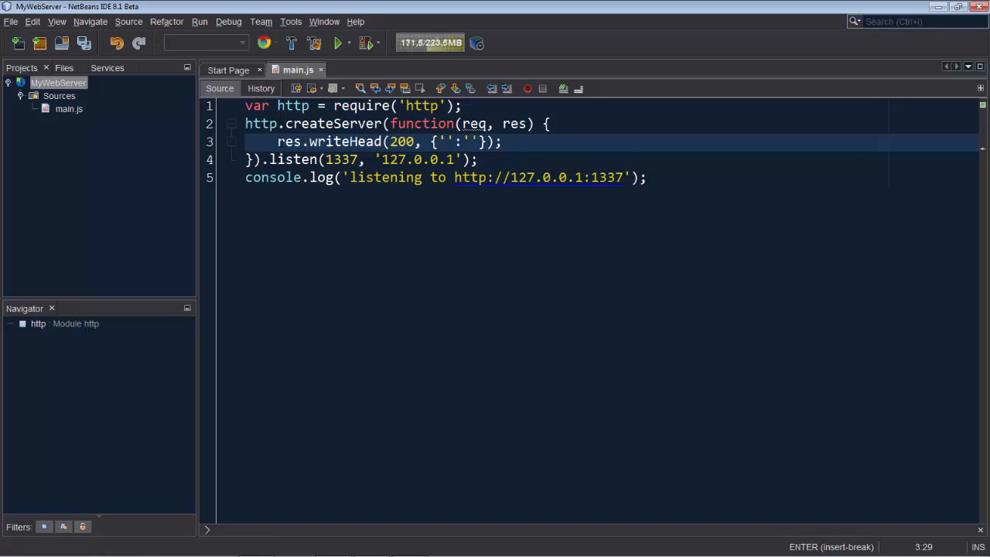
type("text")
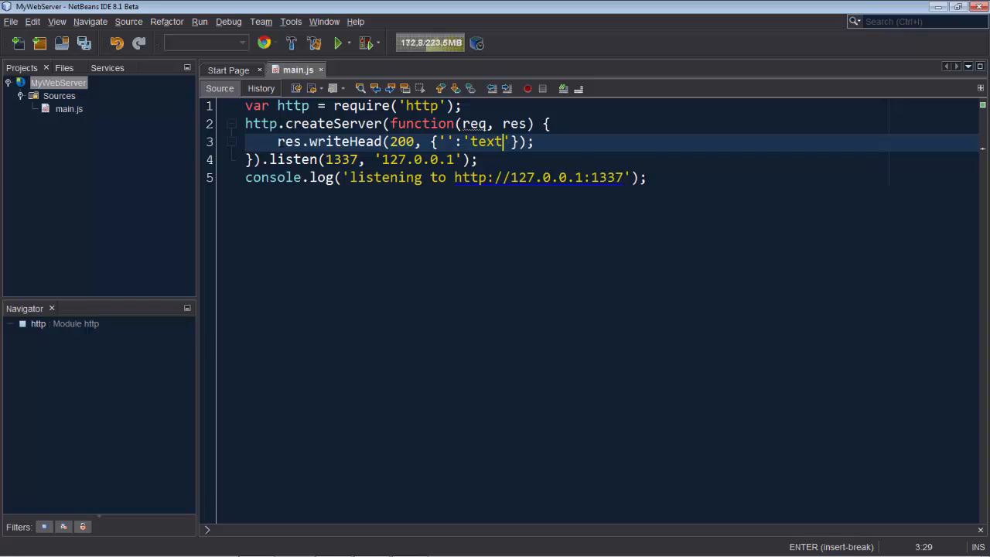
type("/plain")
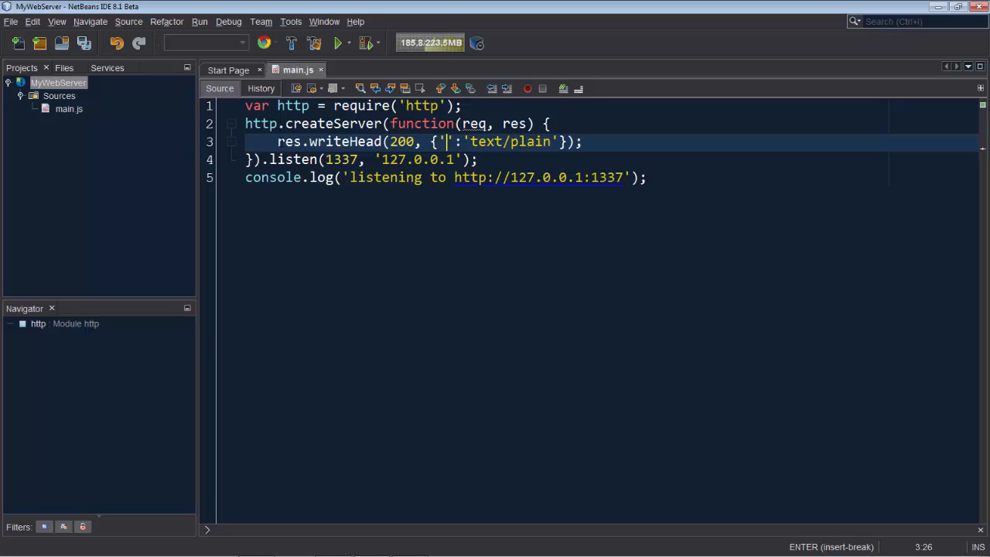
type("Content-")
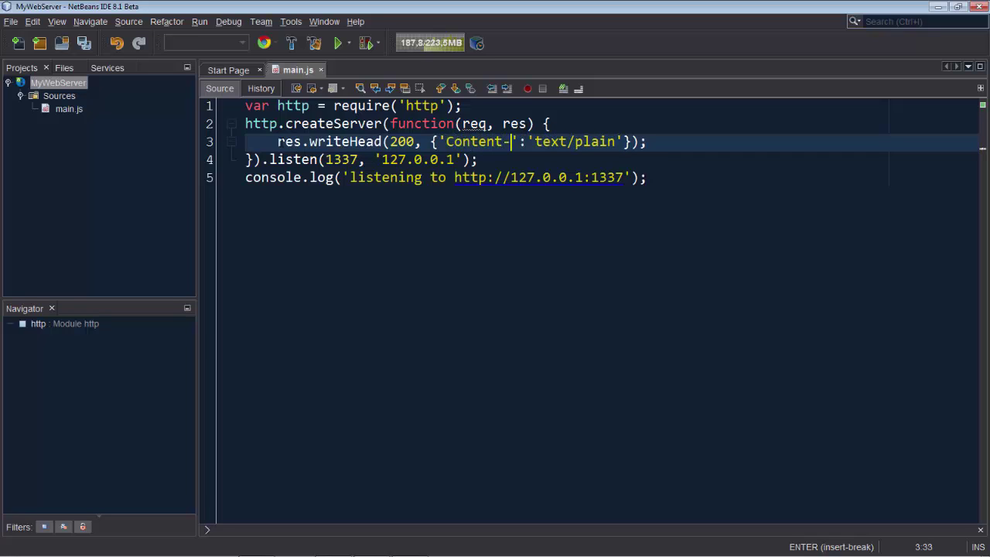
type("Type")
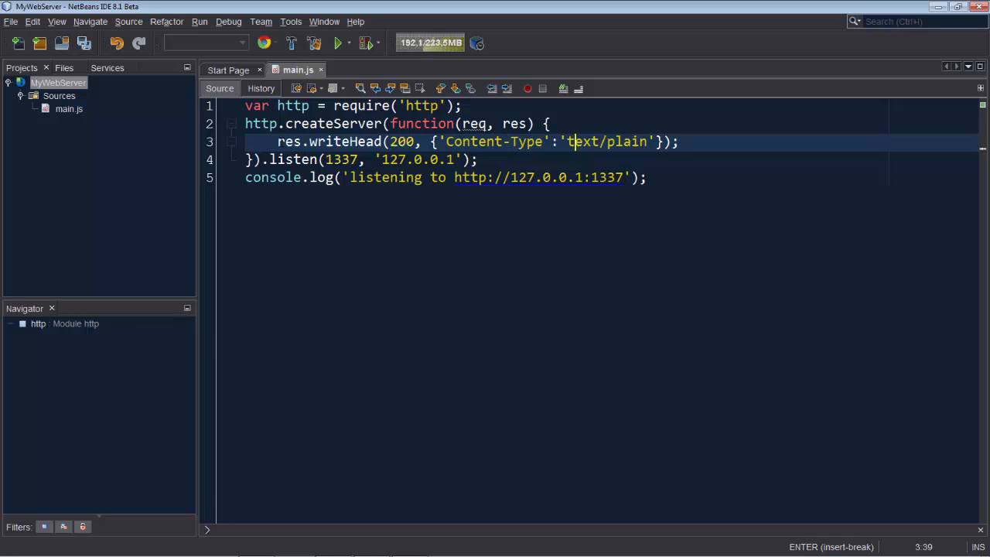
End the response with res.end('hello world\n'); and save main.js
type("res")
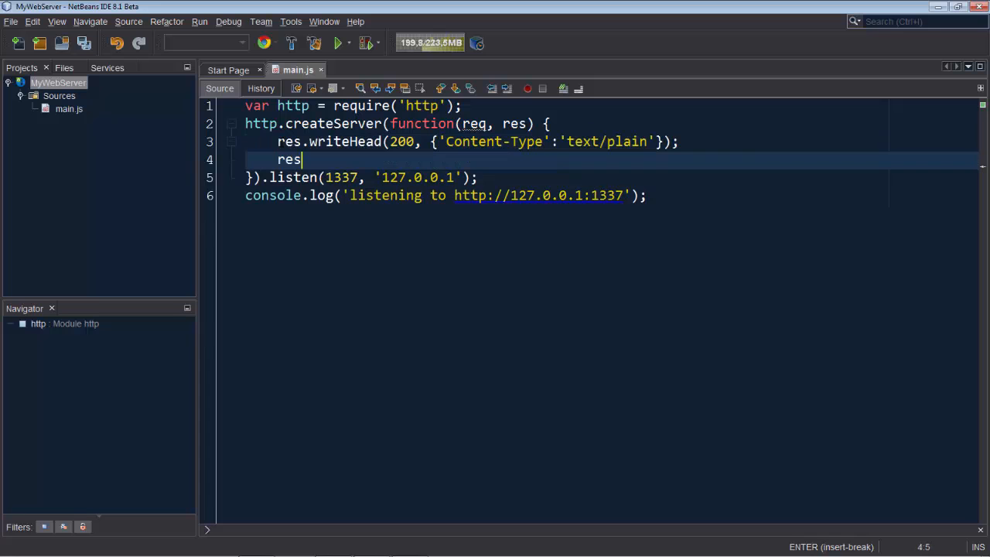
type(".end()")
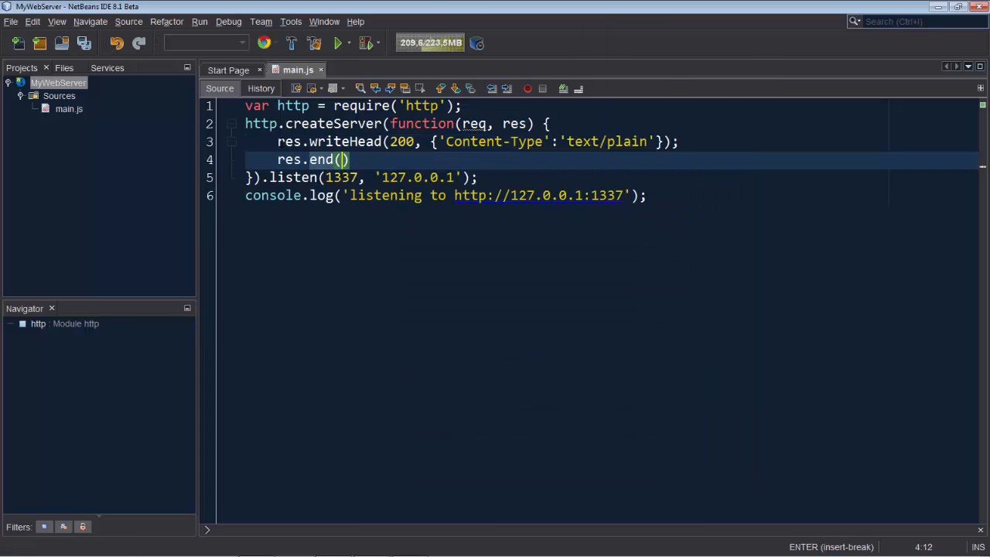
type("'hello wor")
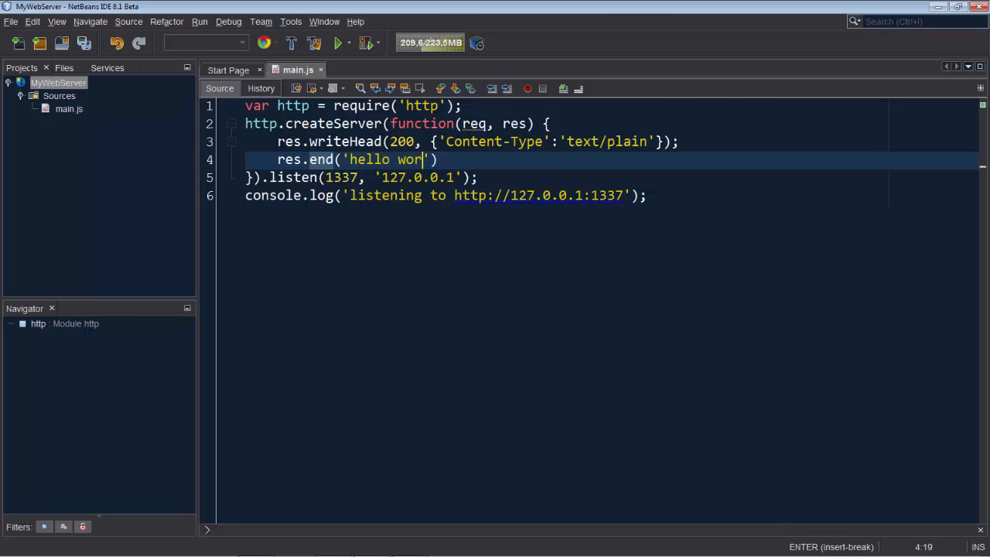
type("ld\\n")
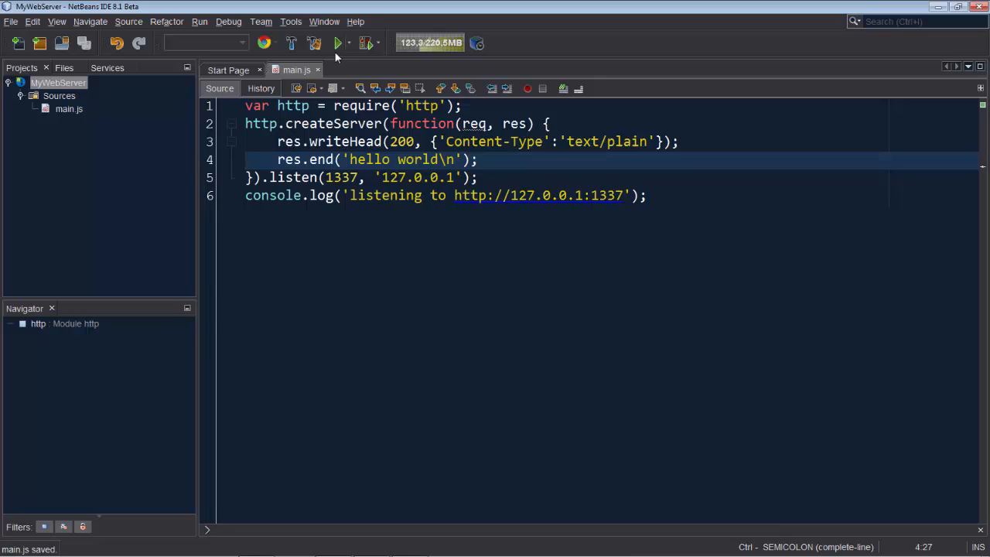
Run MyWebServer, see it report listening at 127.0.0.1:1337, then stop it
left_click(338, 43)
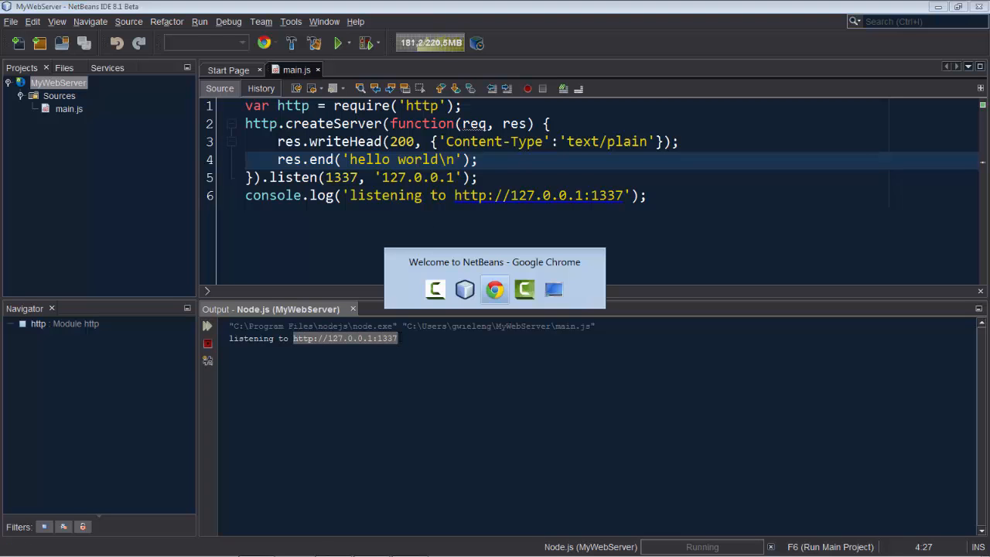
left_click(495, 289)
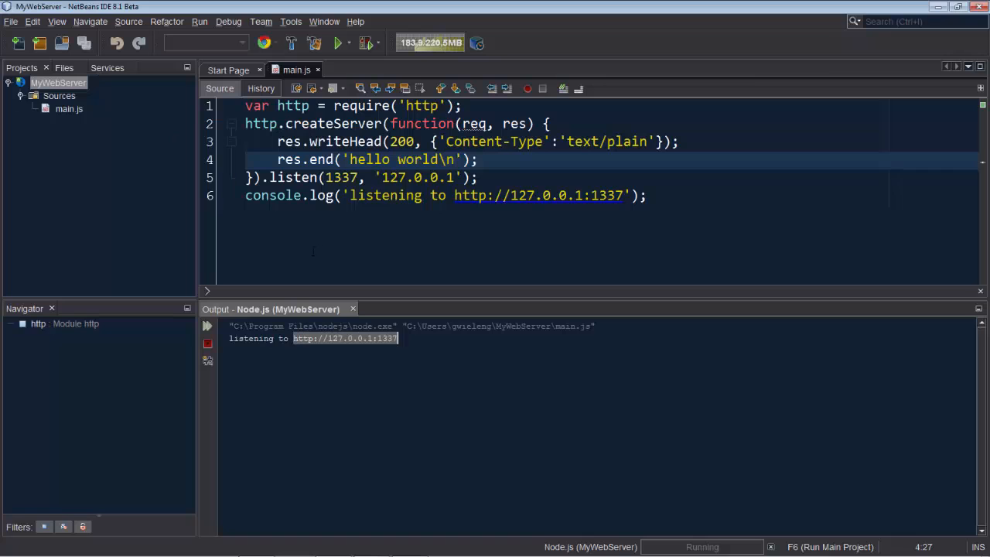
left_click(208, 344)
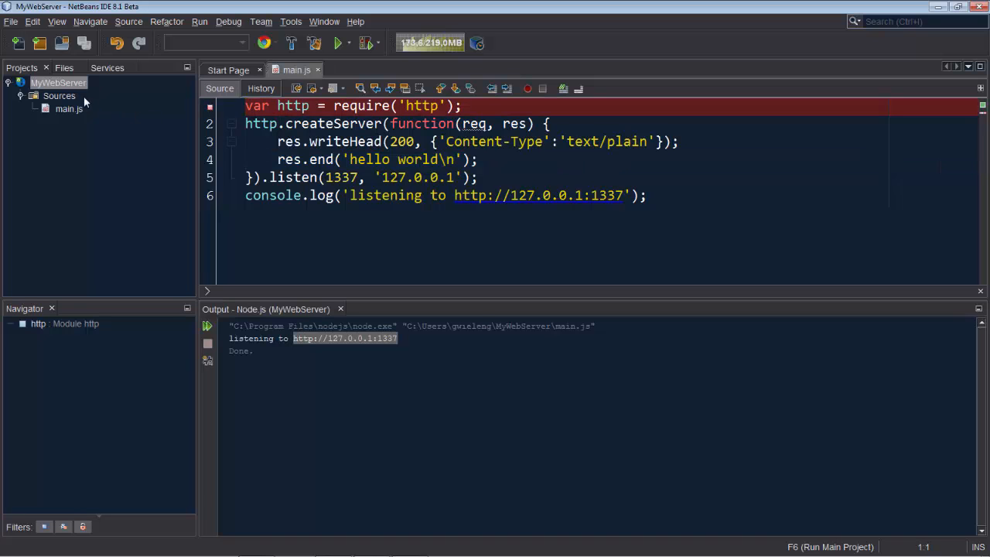
Debug MyWebServer, pausing at line 1, and inspect the require variable
right_click(59, 83)
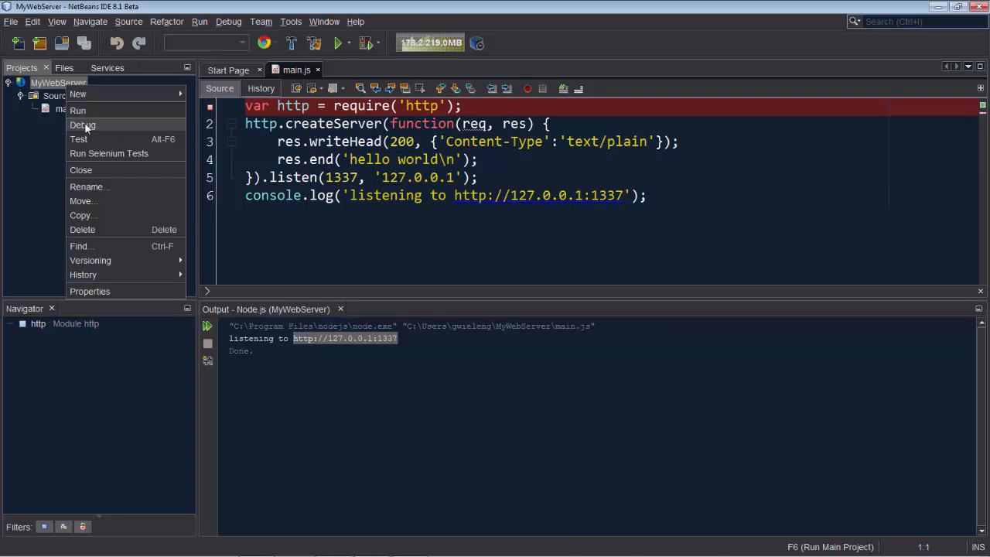
left_click(84, 124)
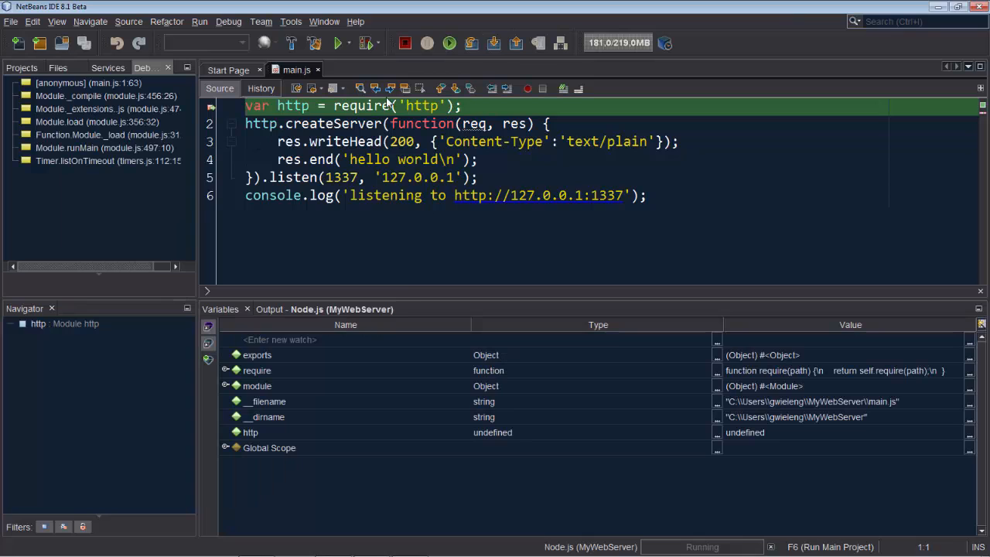
mouse_move(256, 377)
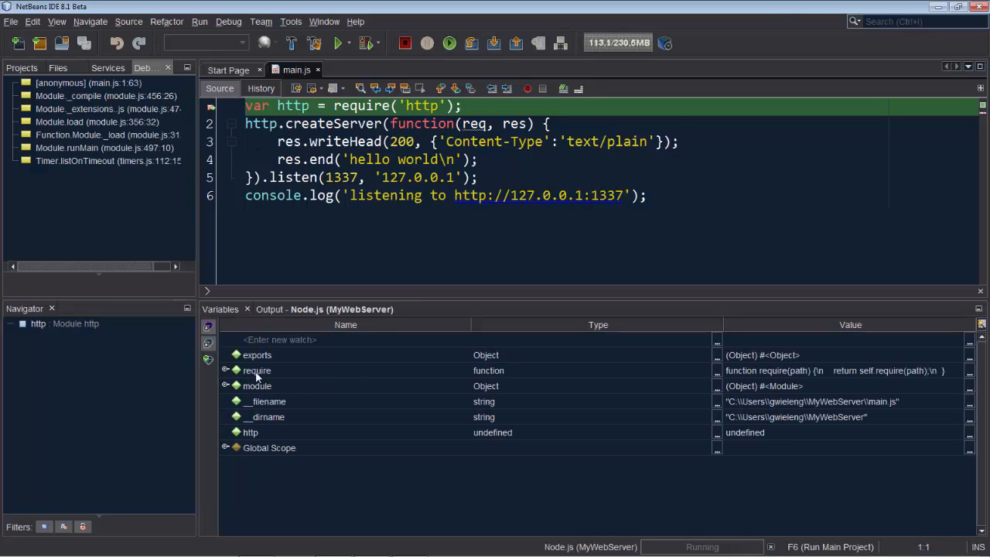
left_click(256, 370)
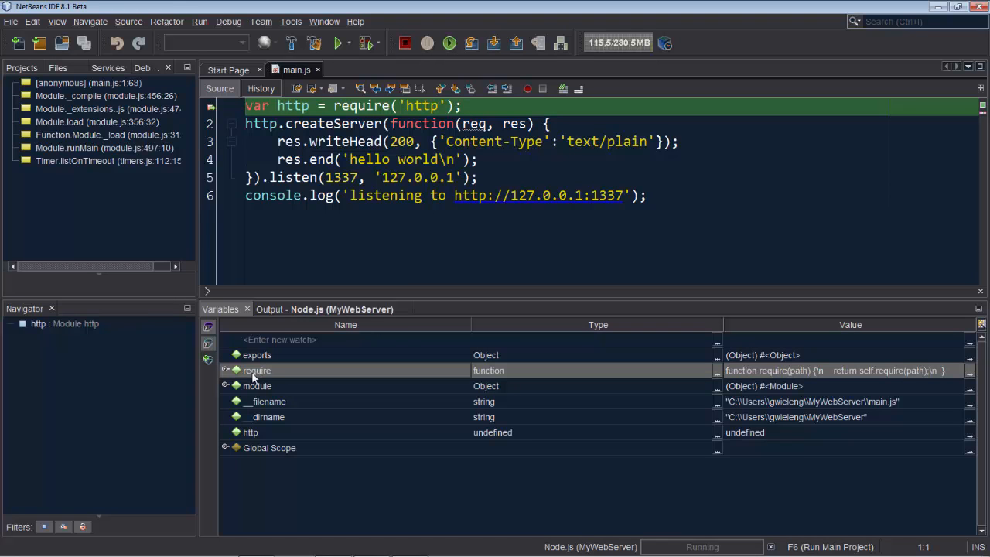
left_click(226, 357)
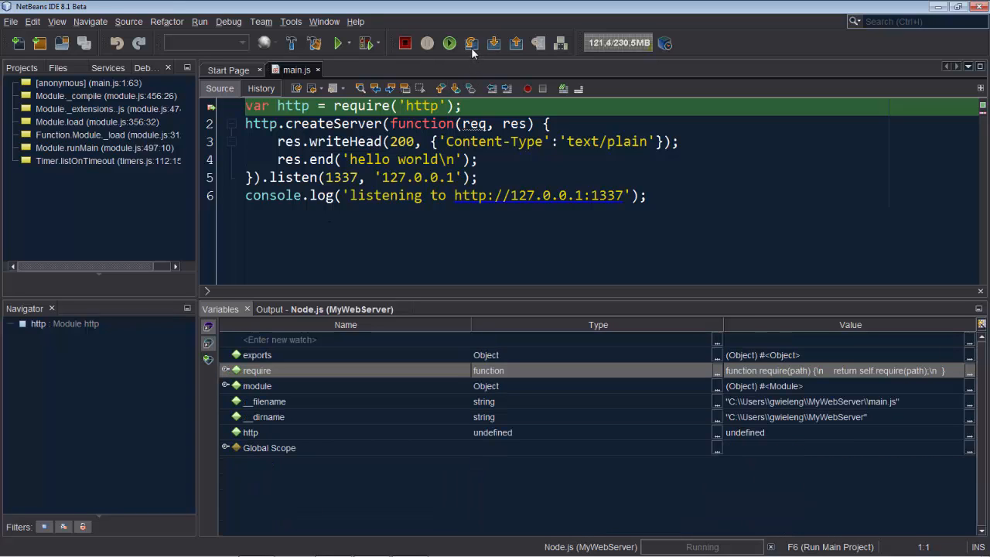
Step over to the createServer call and expand the module variable
left_click(471, 44)
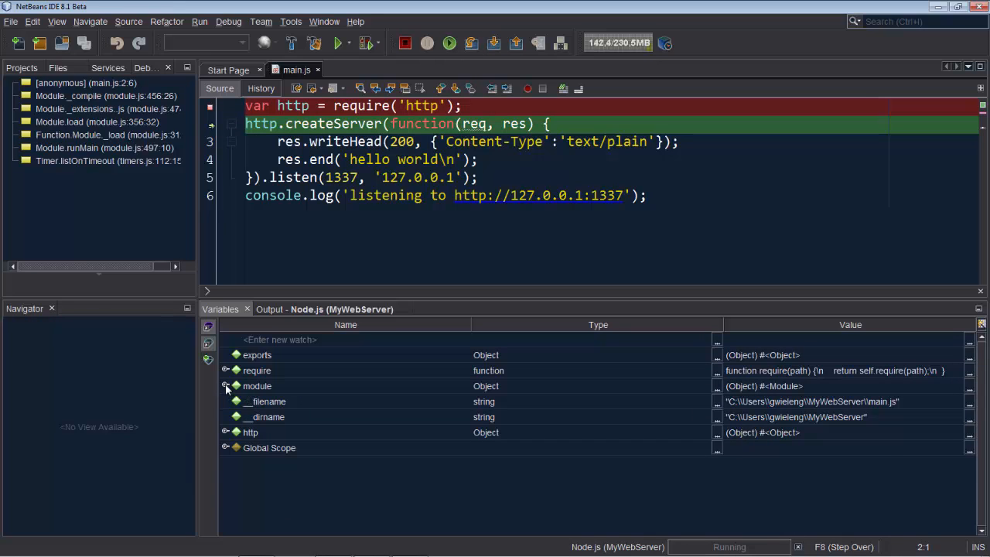
left_click(225, 386)
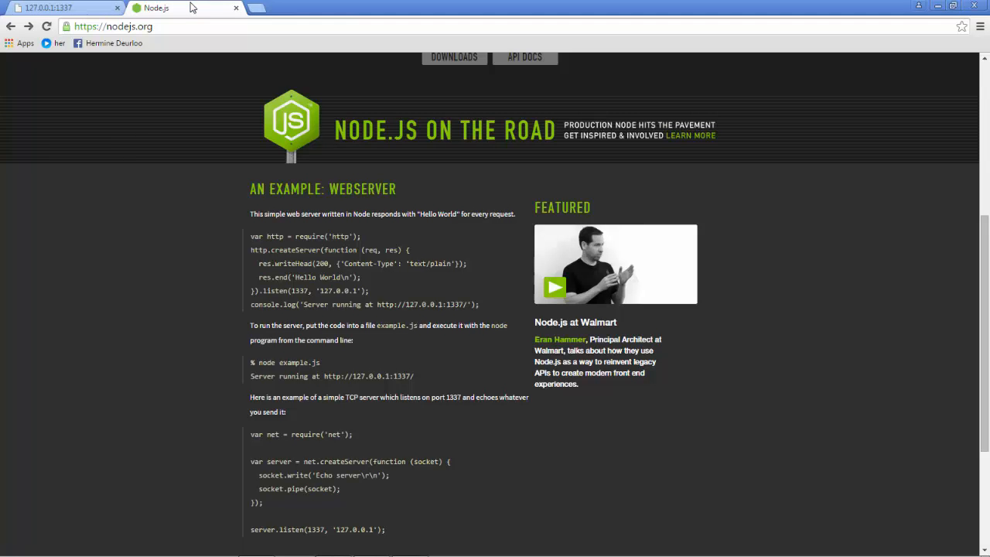
Scroll through nodejs.org's Hello World web server example and back to the top
scroll("down", 3)
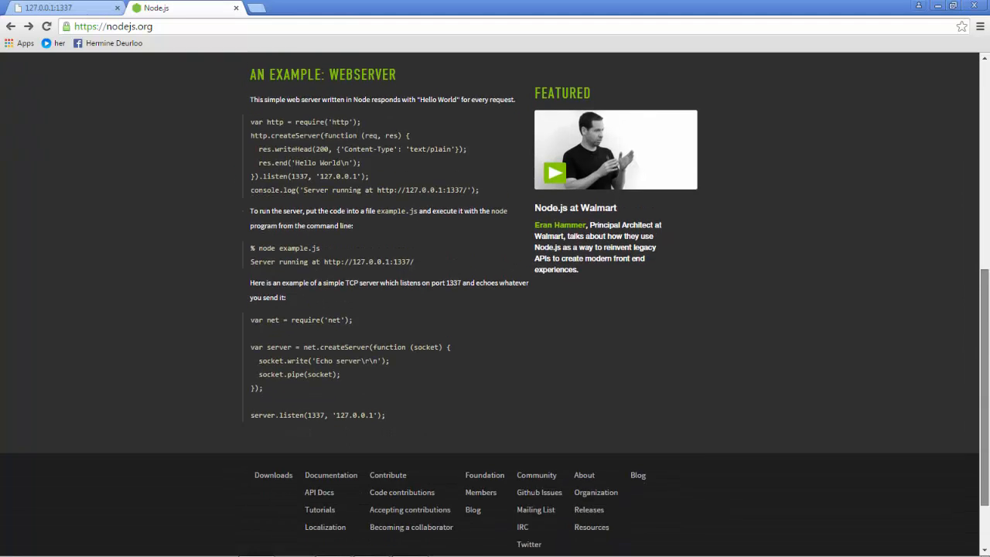
scroll("up", 3)
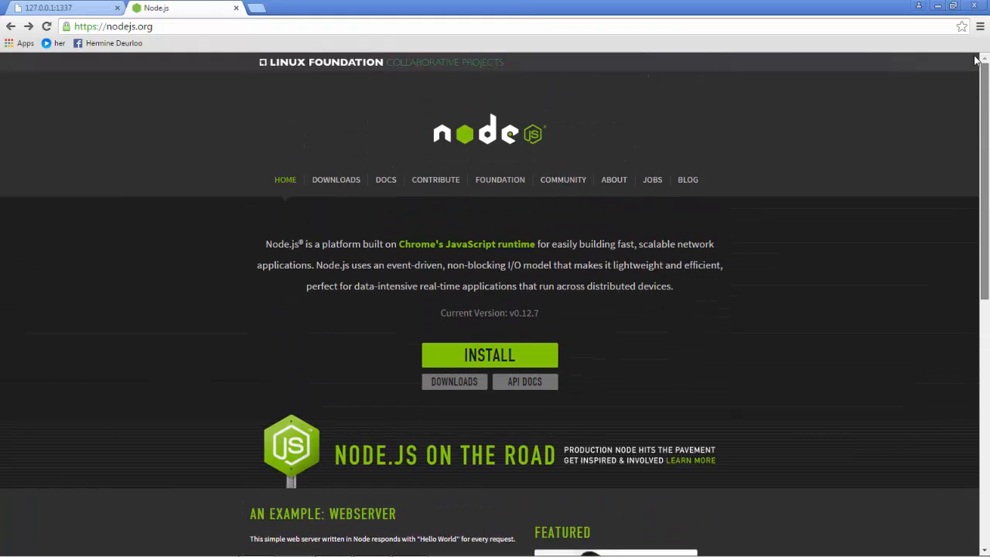